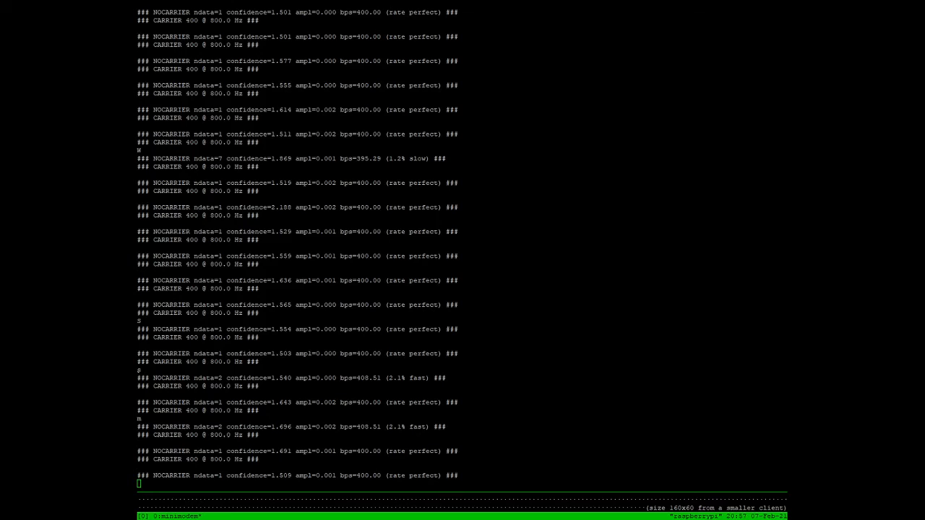
scroll(down, 3)
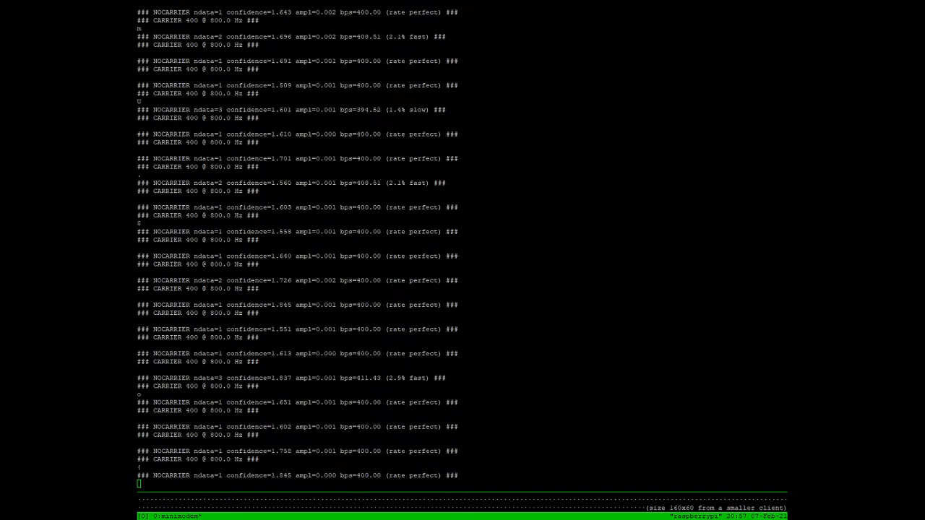
scroll(down, 3)
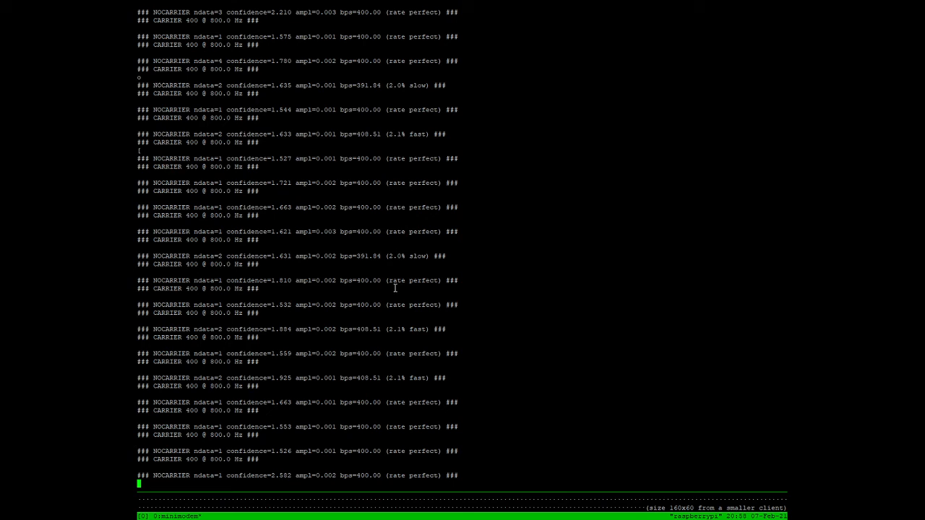
scroll(down, 3)
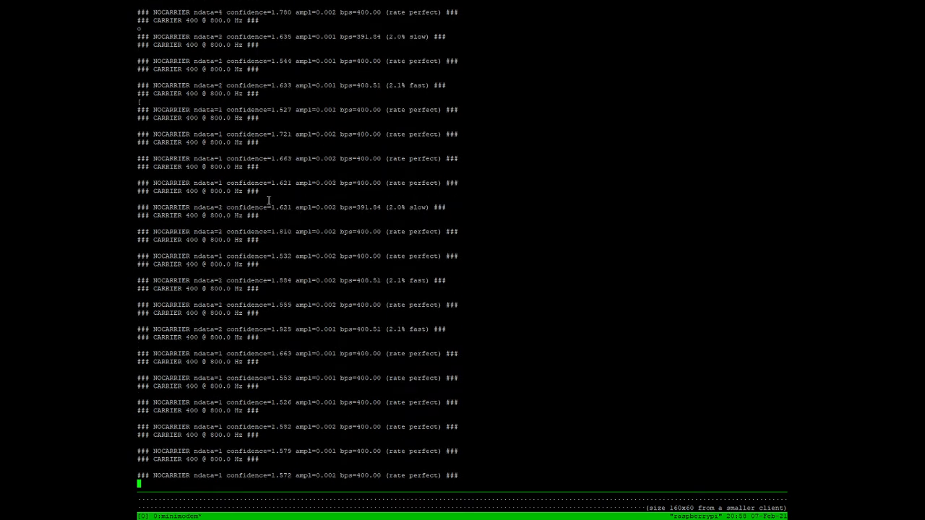
scroll(down, 3)
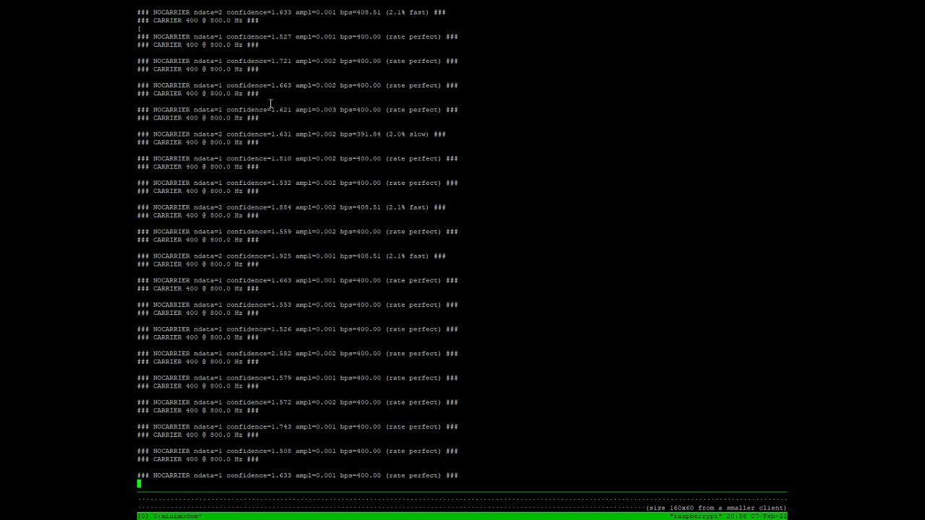
scroll(down, 3)
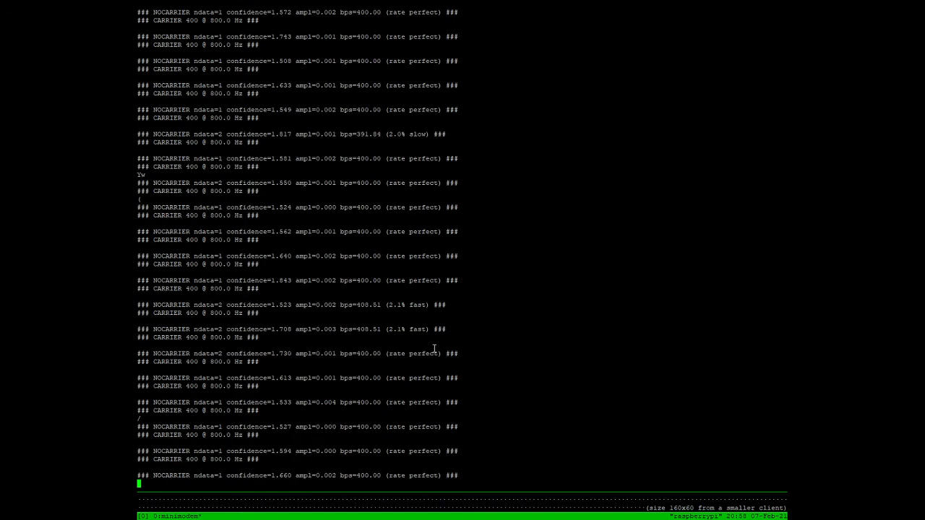
scroll(down, 3)
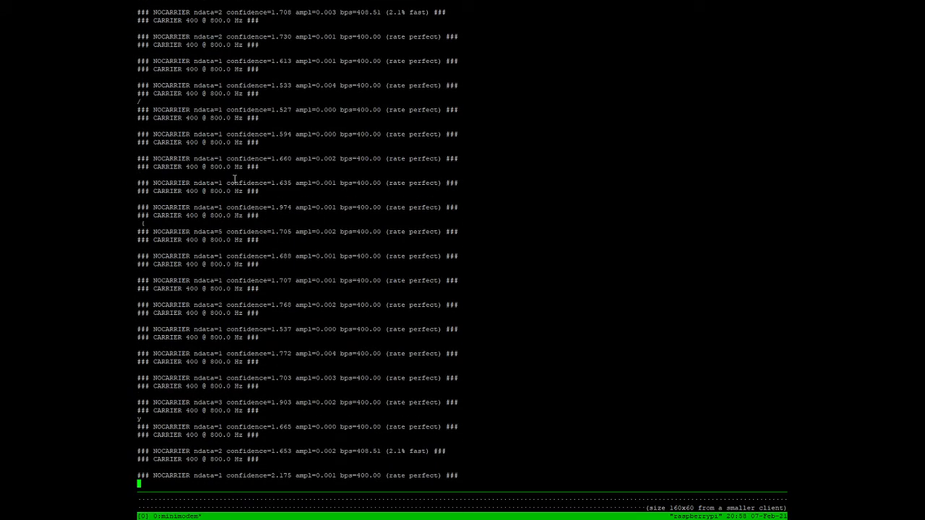
scroll(down, 3)
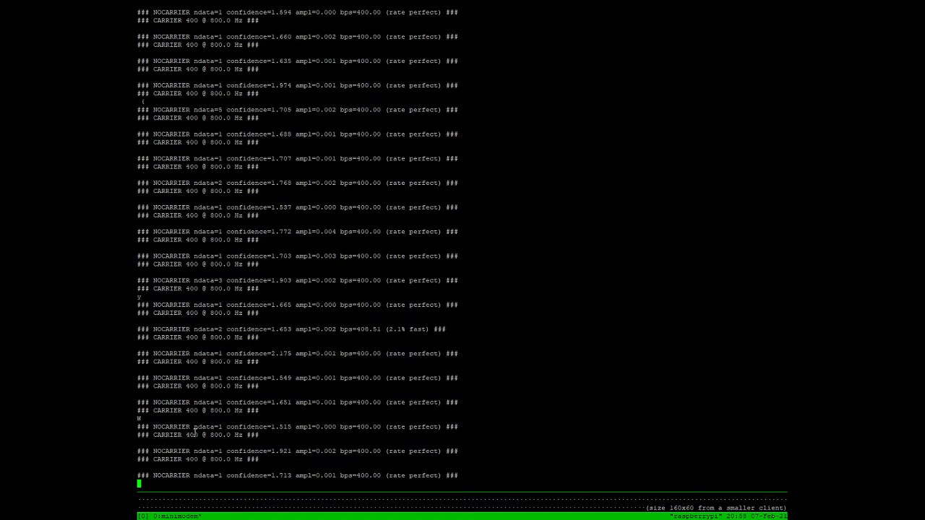
scroll(down, 3)
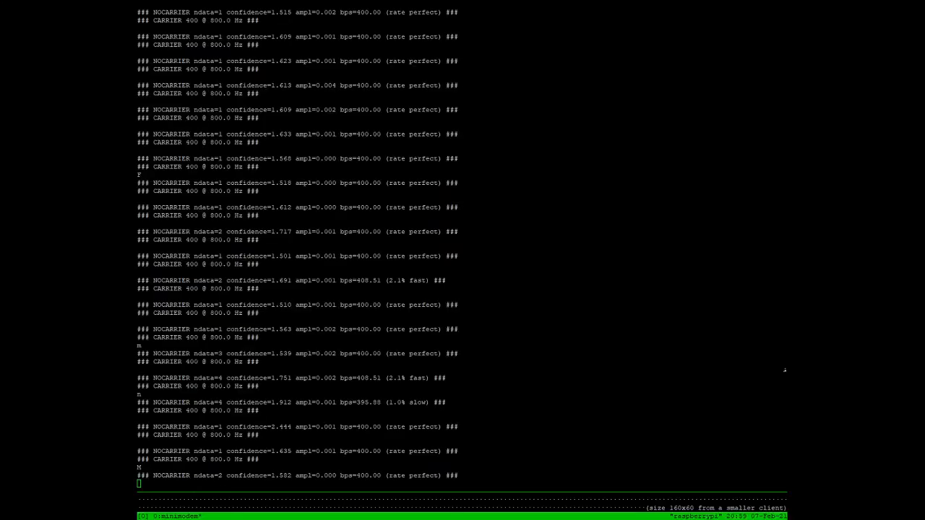
scroll(down, 3)
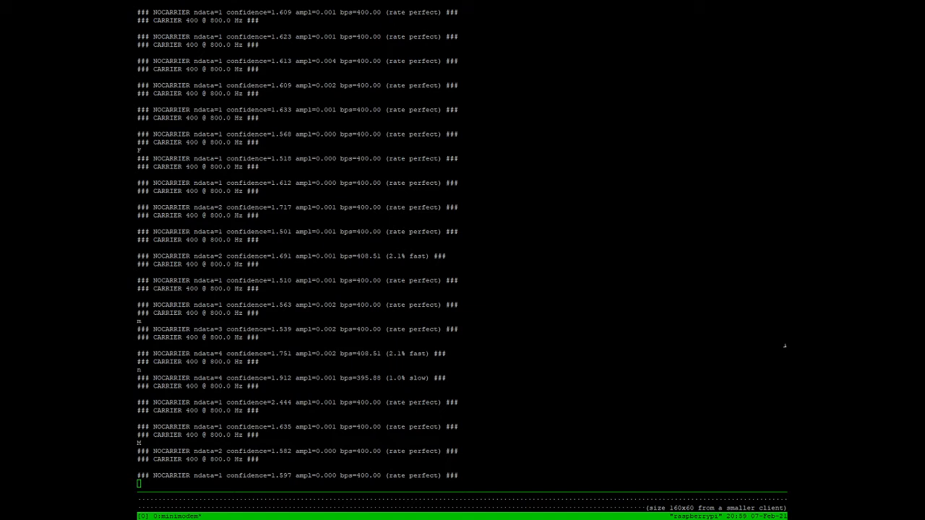
scroll(down, 3)
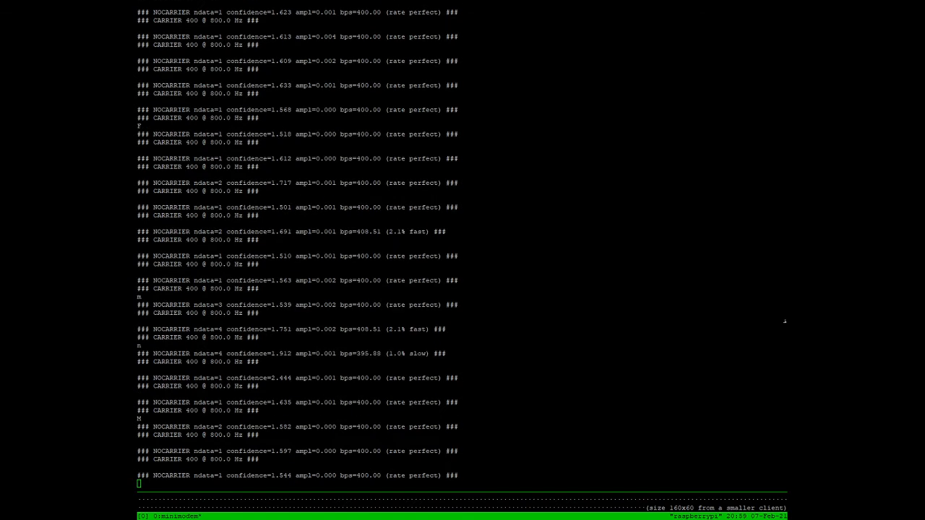
scroll(down, 3)
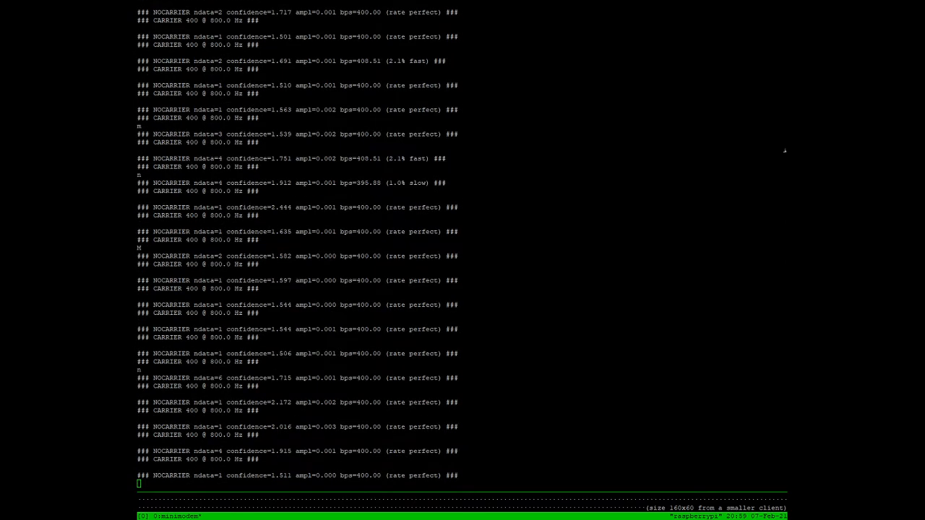
scroll(down, 3)
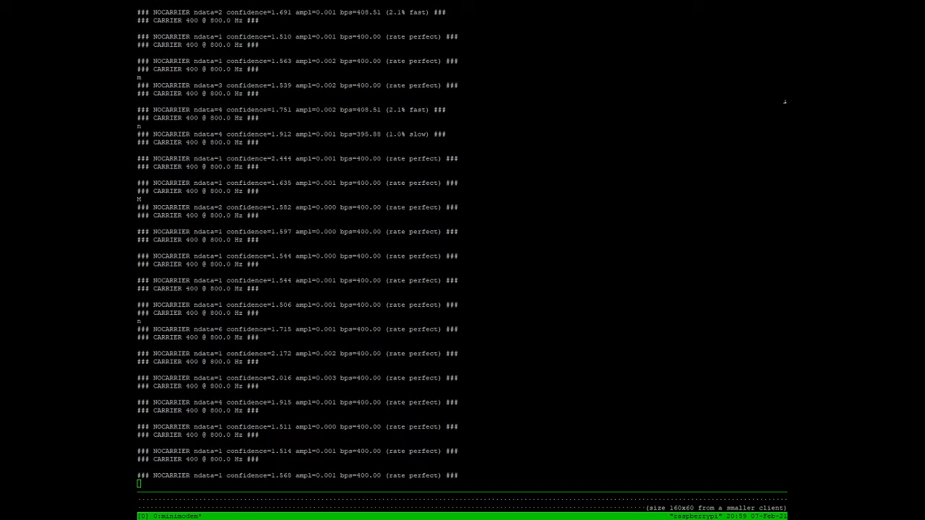
scroll(down, 3)
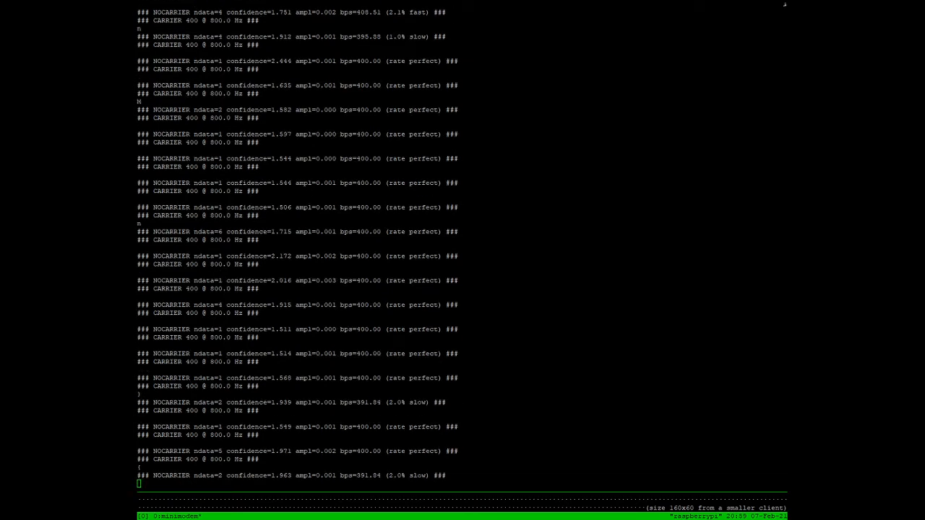
scroll(down, 3)
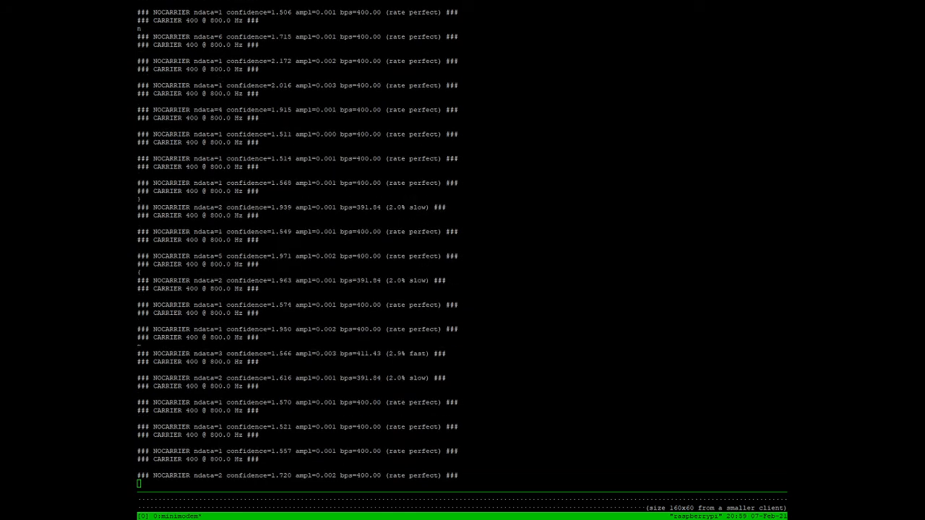
scroll(down, 3)
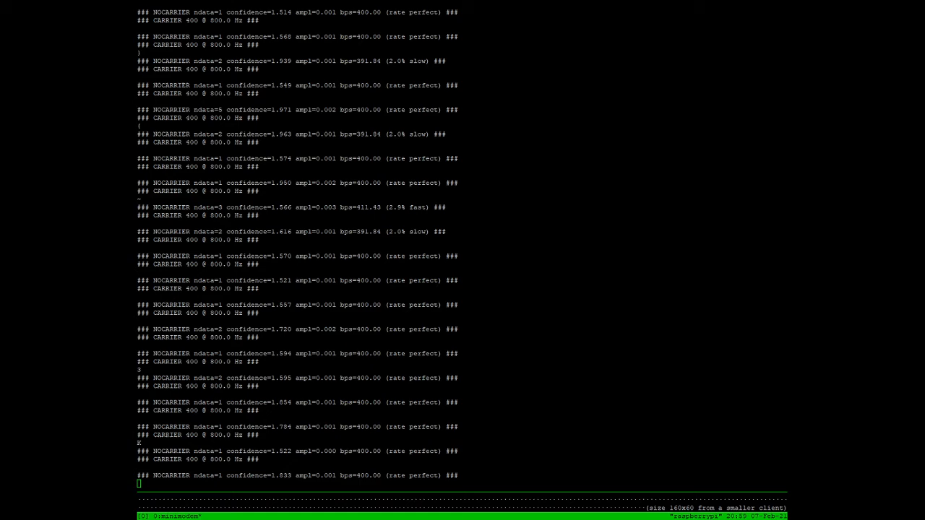
scroll(down, 3)
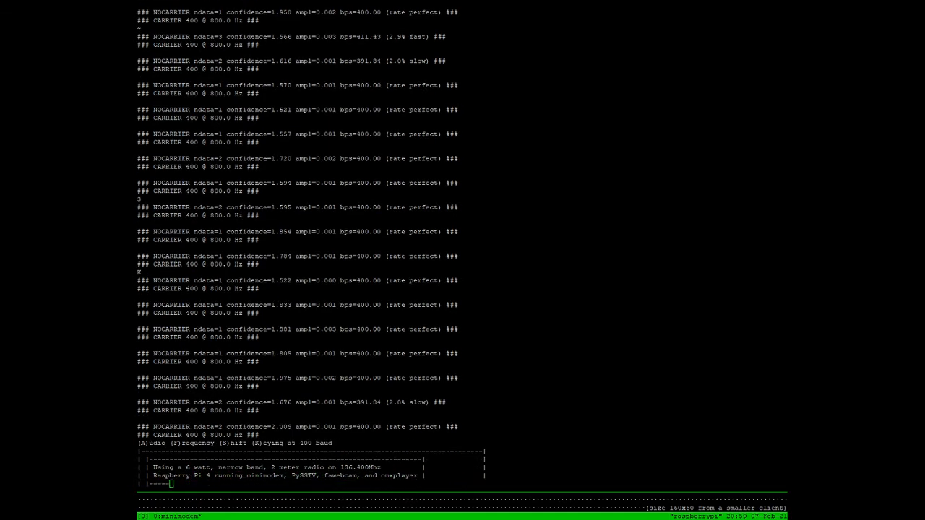
scroll(down, 3)
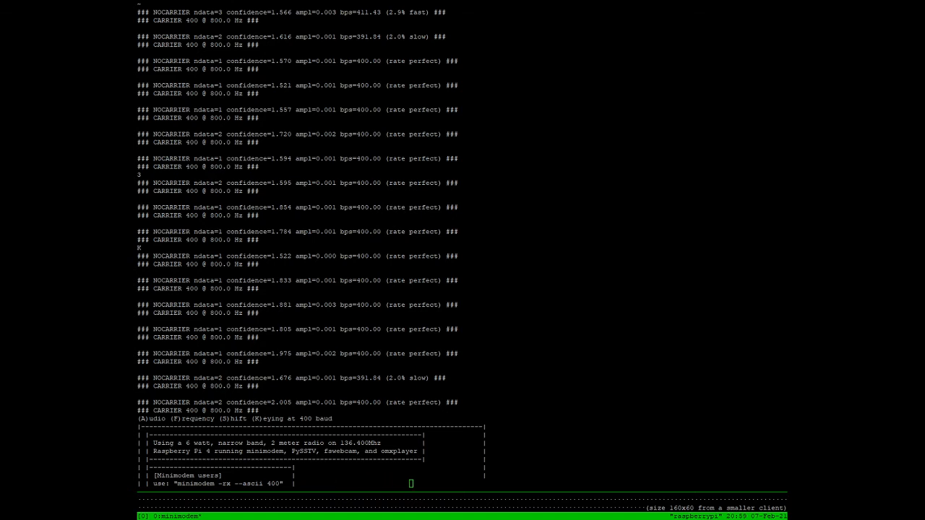
scroll(down, 3)
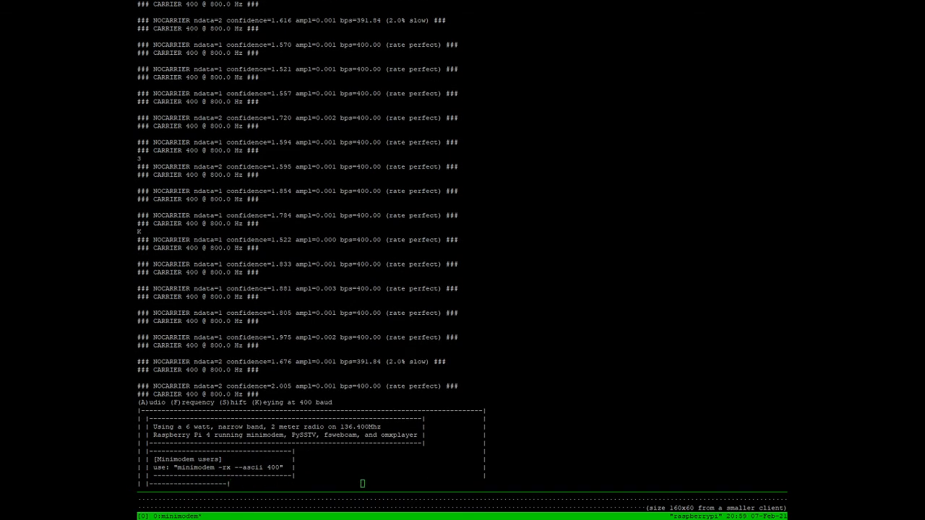
scroll(down, 3)
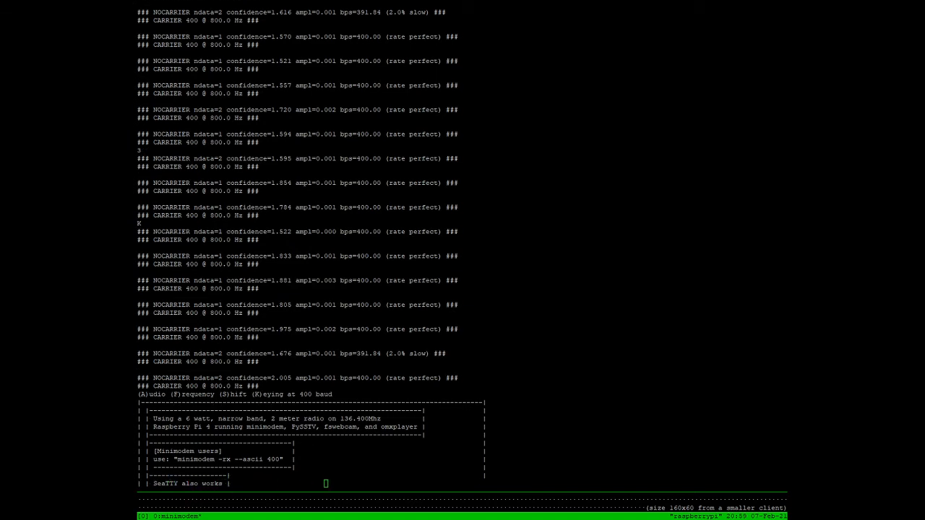
scroll(down, 3)
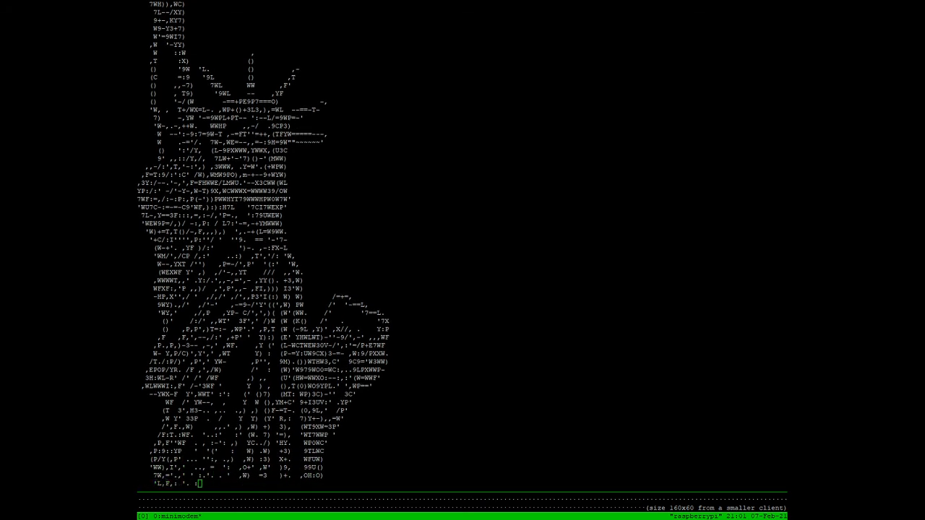
scroll(down, 3)
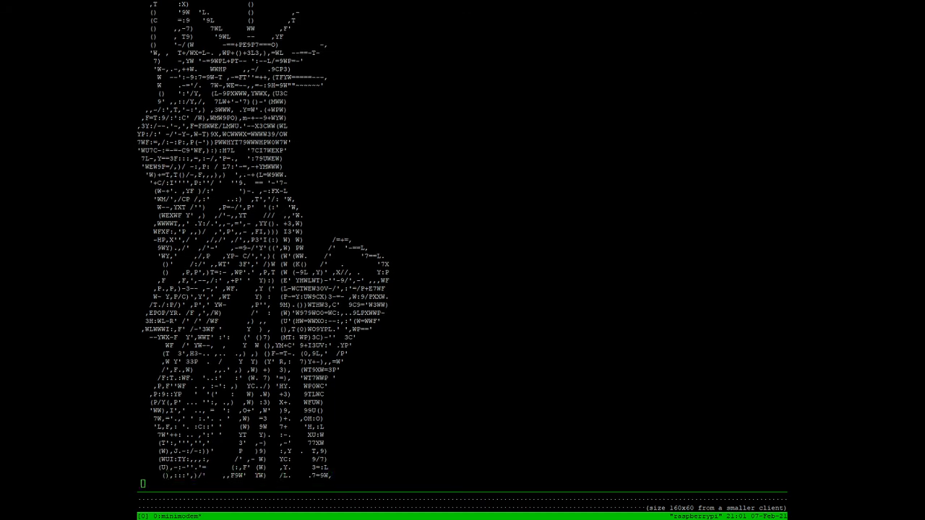
scroll(down, 3)
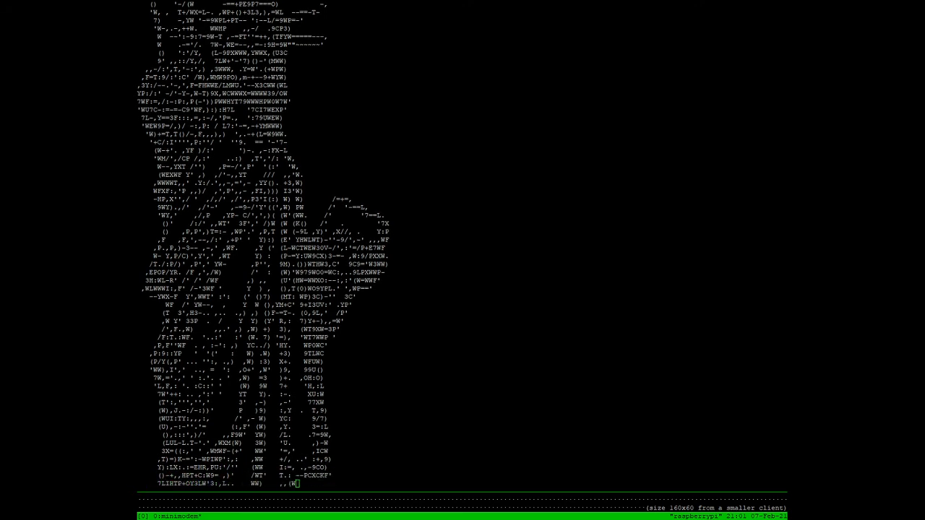
scroll(down, 3)
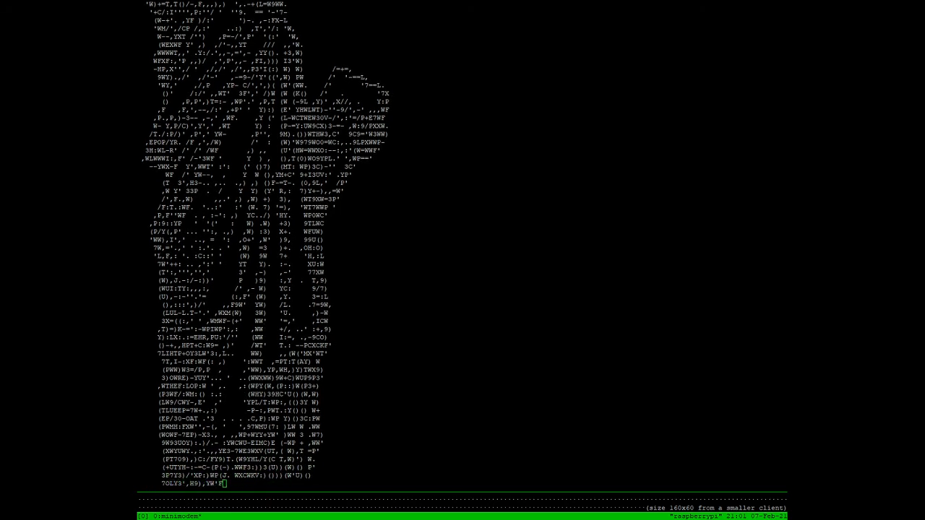
scroll(down, 3)
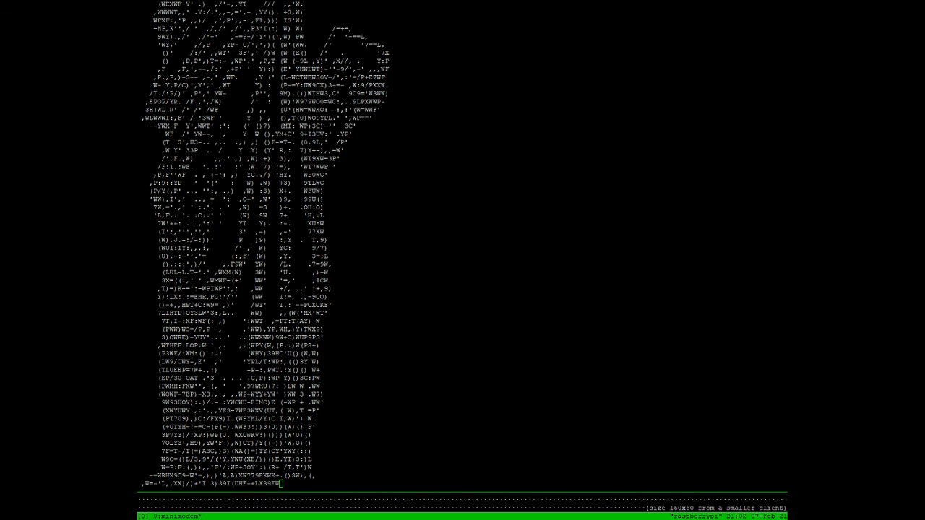
scroll(down, 3)
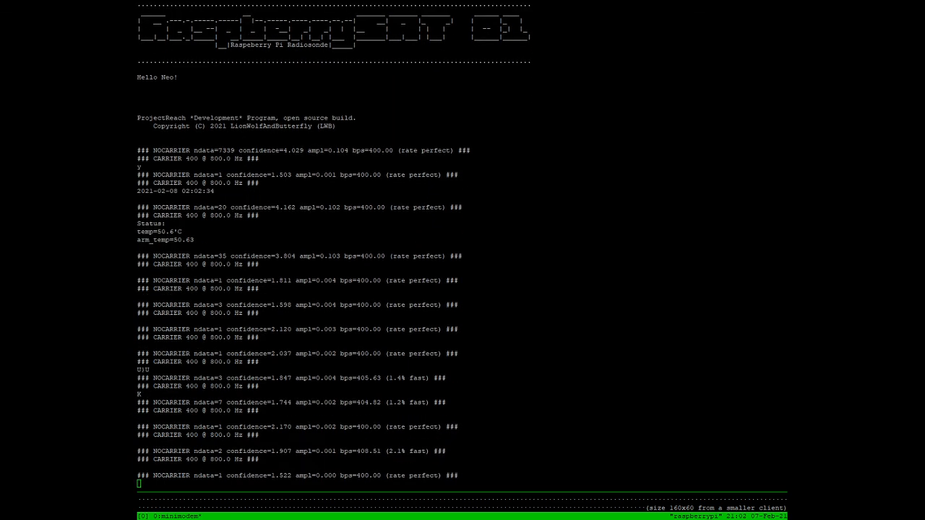
scroll(down, 3)
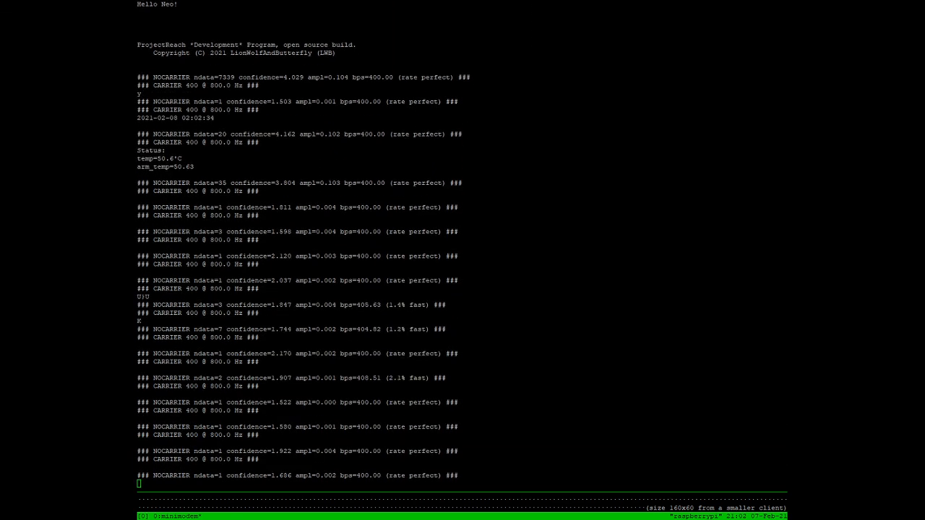
scroll(down, 3)
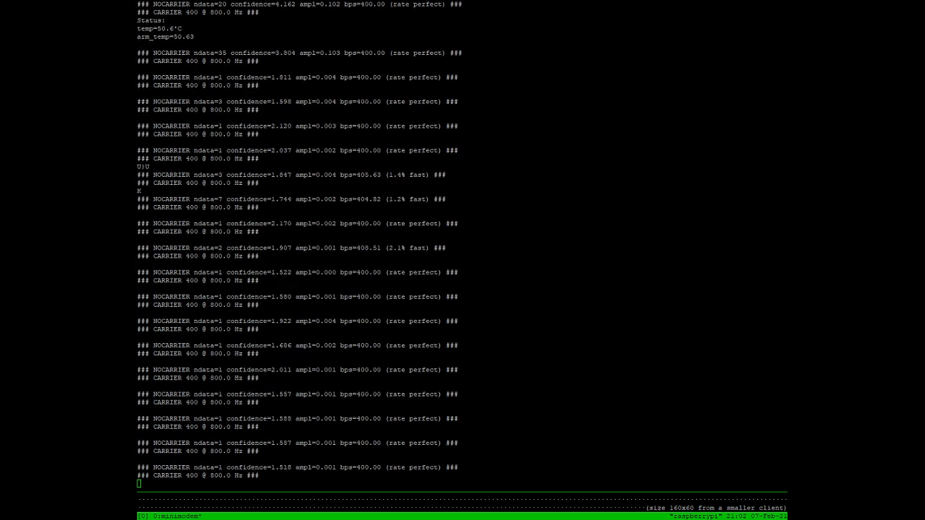
scroll(down, 3)
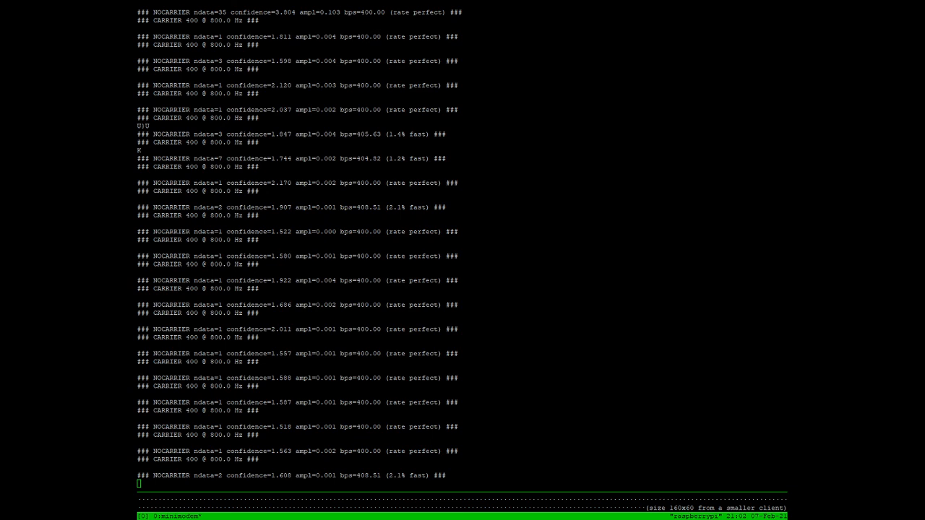